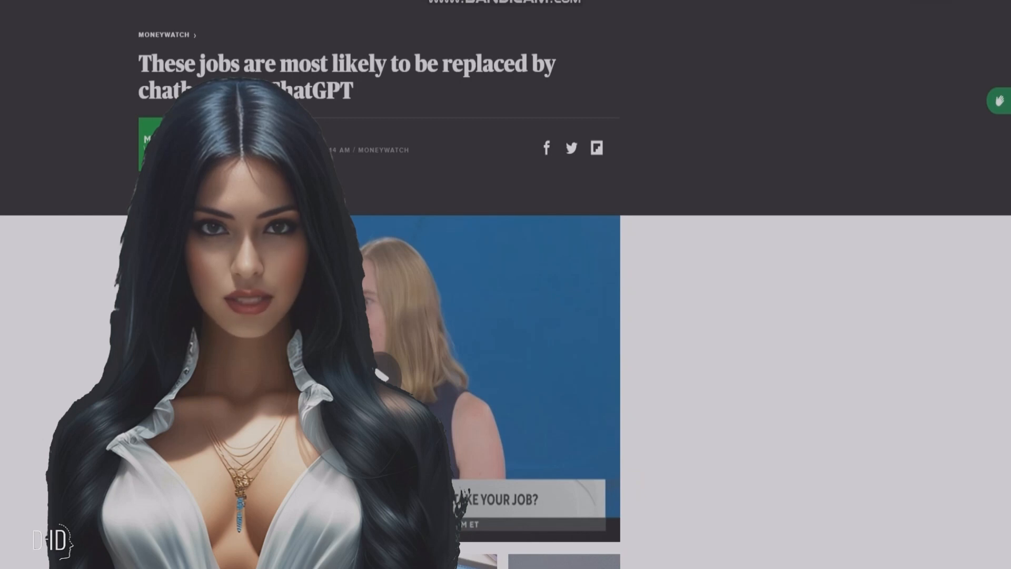
- Scroll through the CBS News article on jobs most likely replaced by ChatGPT
scroll(down, 3)
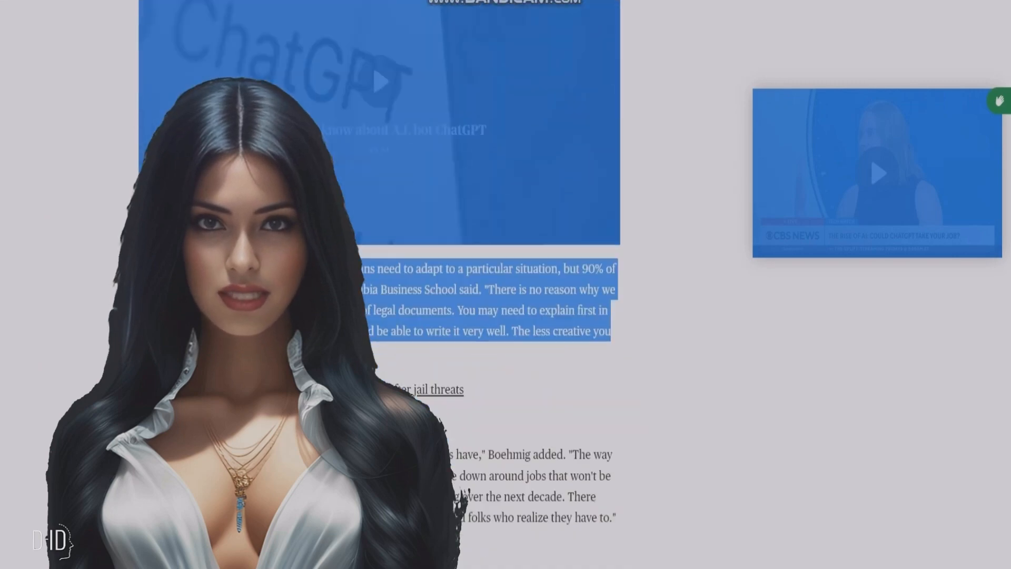
scroll(down, 3)
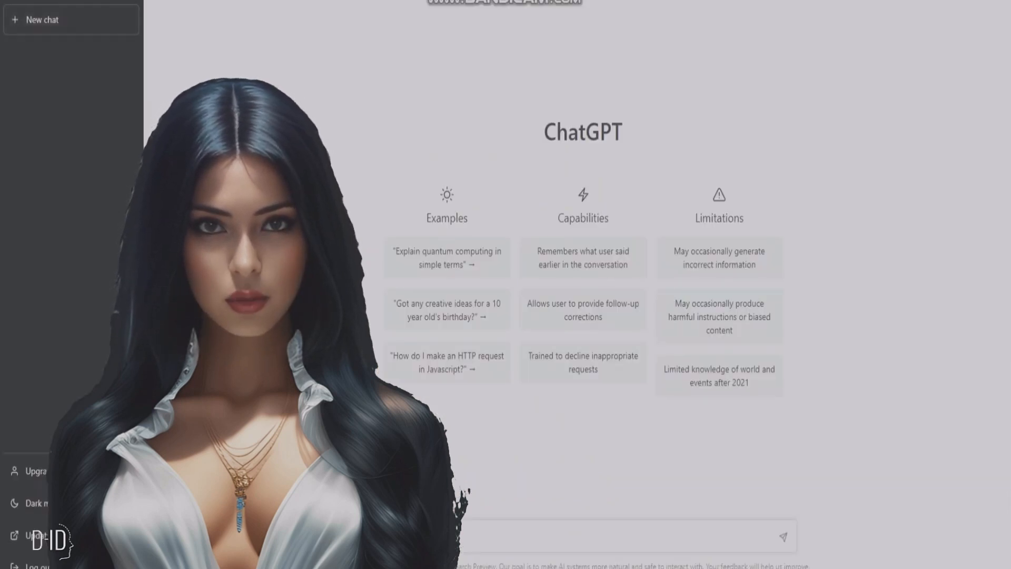
- Write a prompt requesting a YouTube video script, title, description and comma-separated keyword list
text(write a youtube)
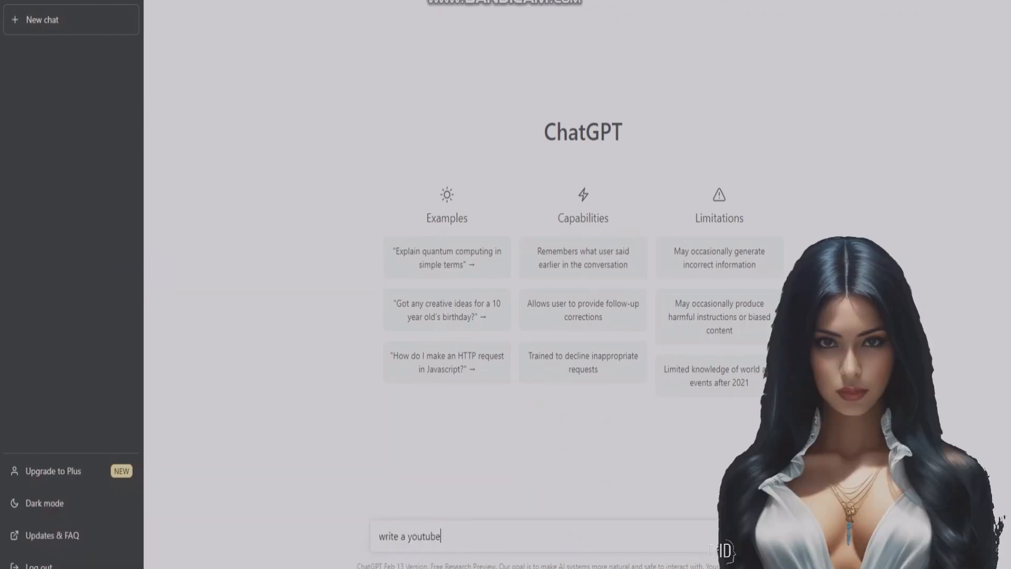
text(video script based on the following)
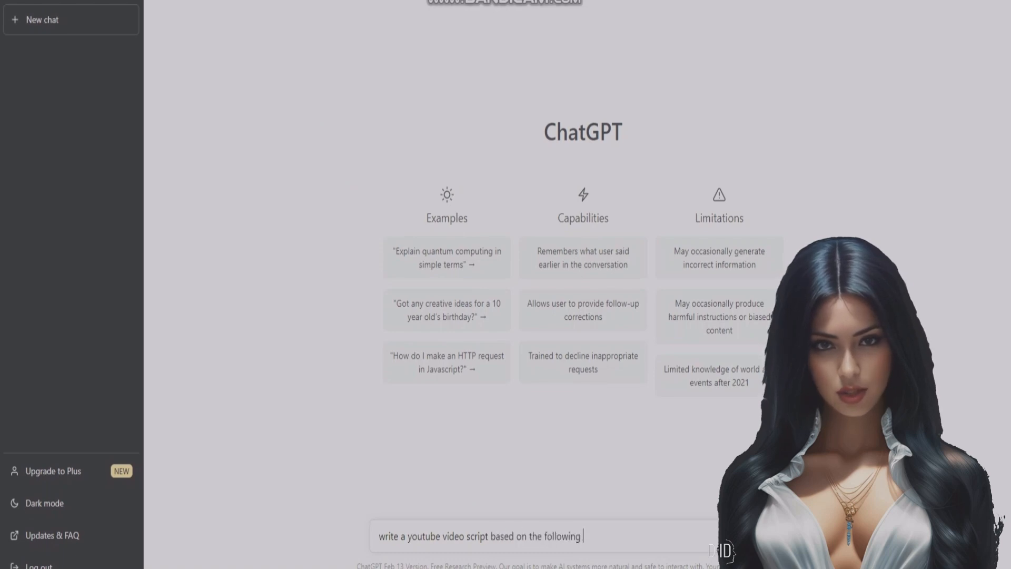
text(article then)
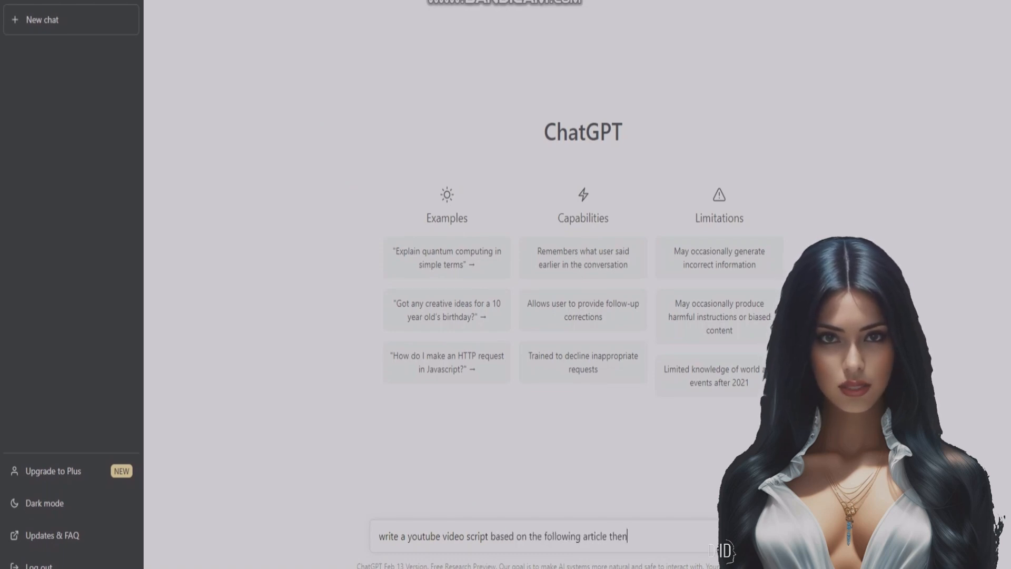
text(write)
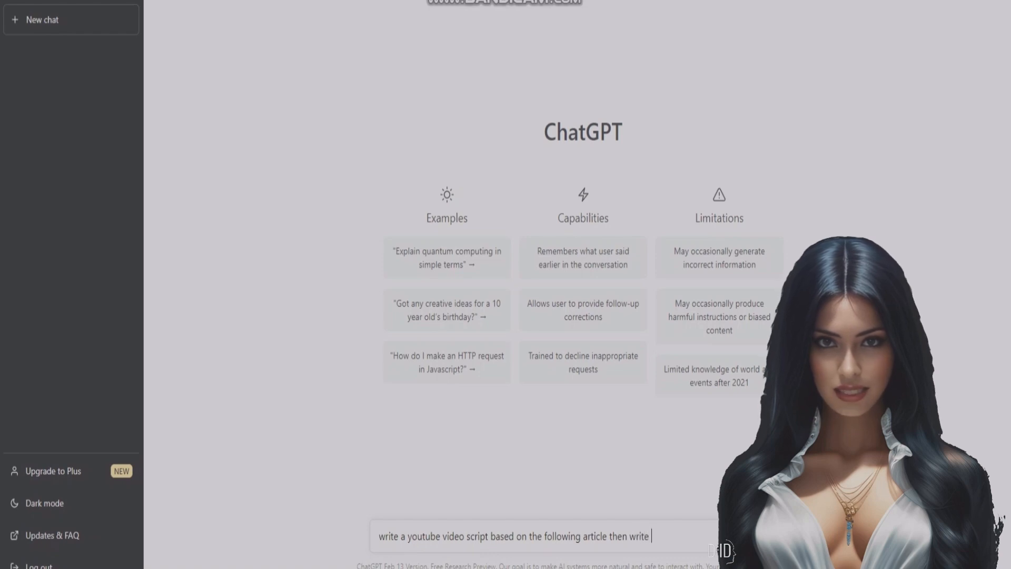
text(a titl)
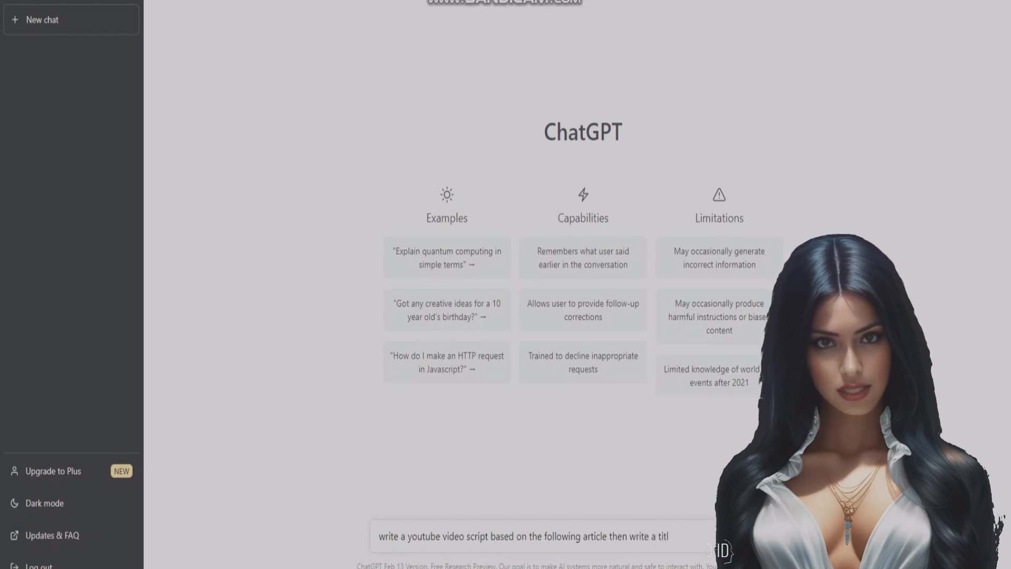
text(, description and comma)
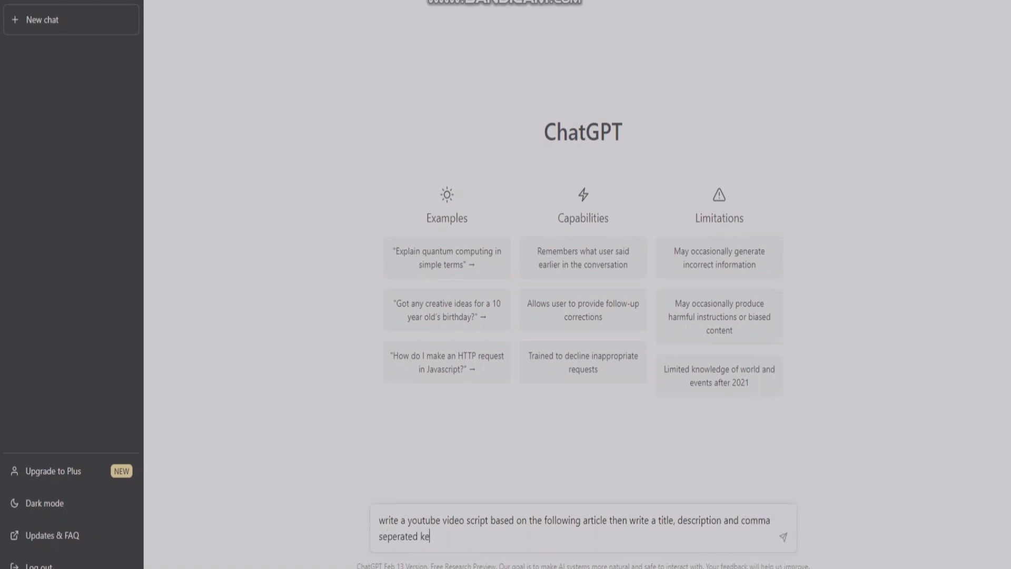
text(yword lis)
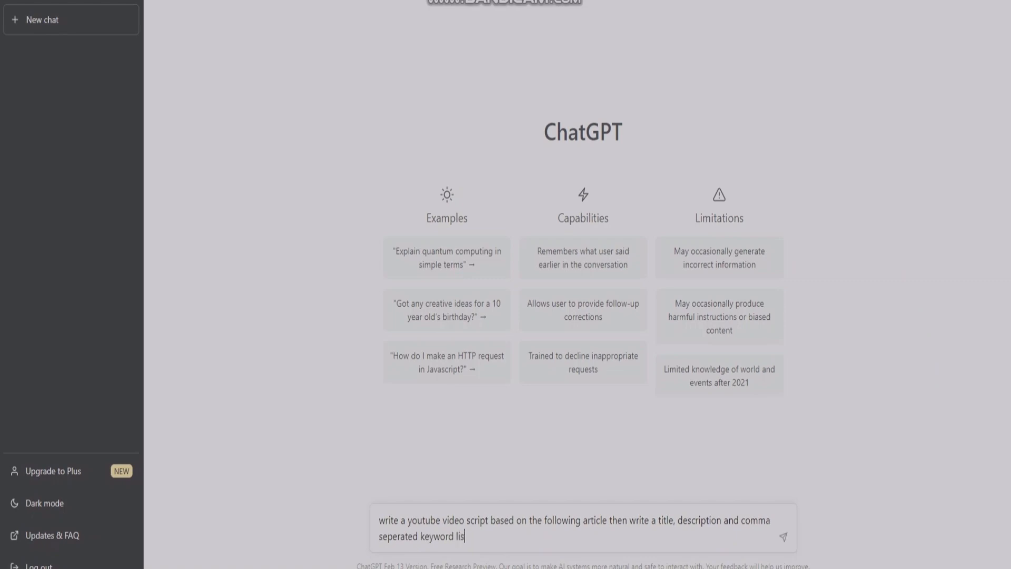
text(.)
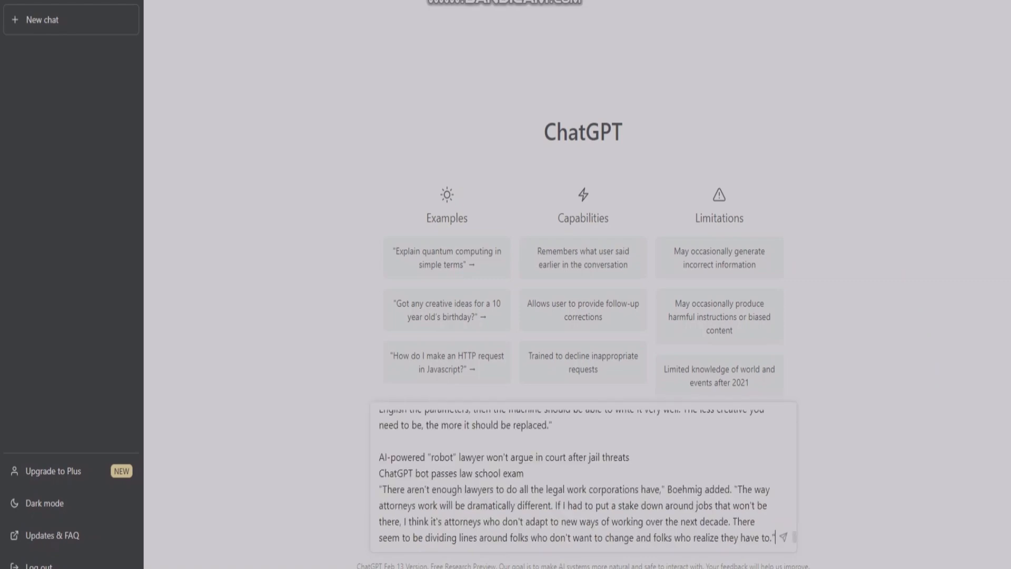
- Send the prompt and scroll through ChatGPT's title, description, keywords and host script
click(782, 538)
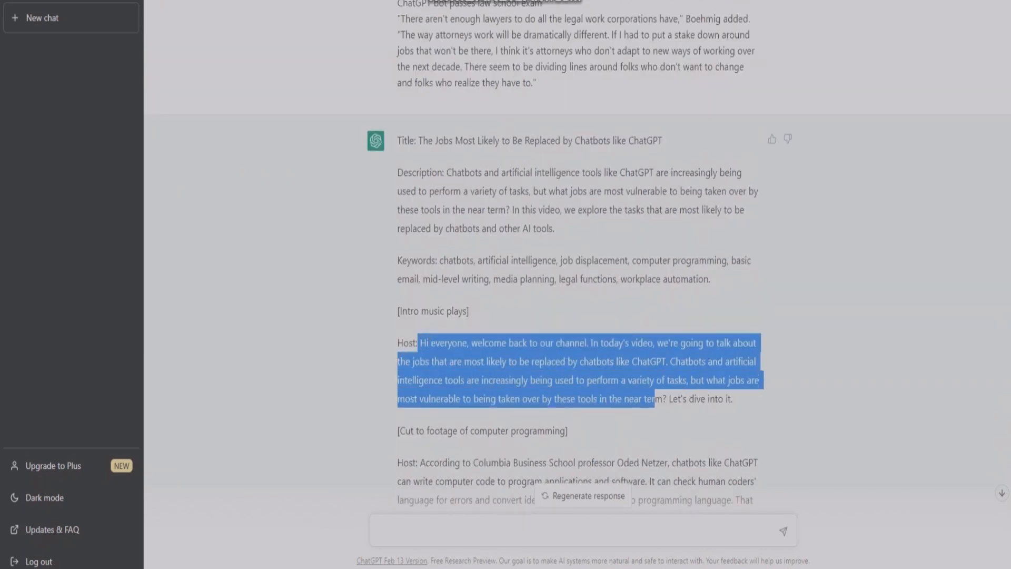
scroll(down, 3)
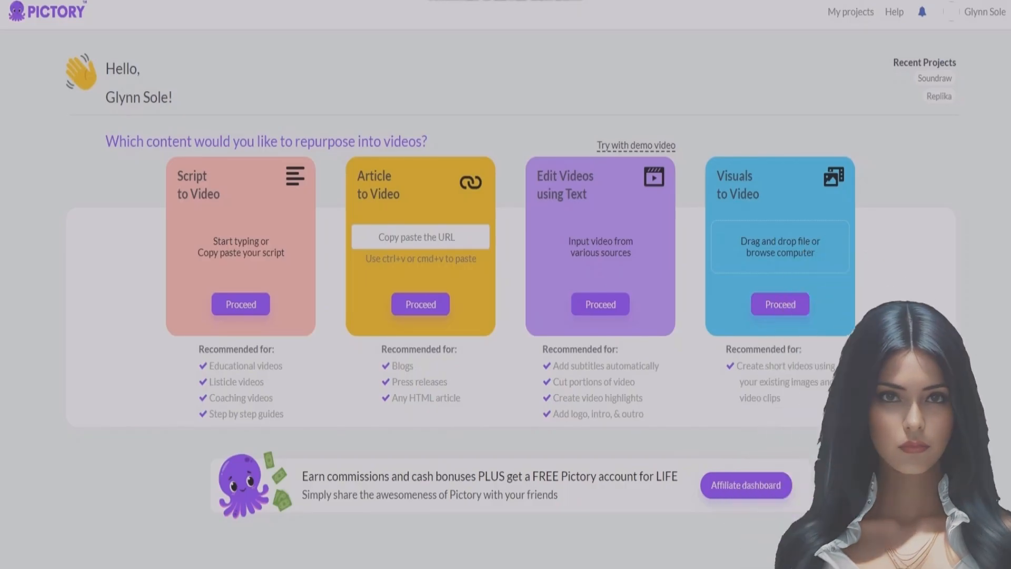
- Start a Script to Video project and paste in the ChatGPT title and script
click(240, 304)
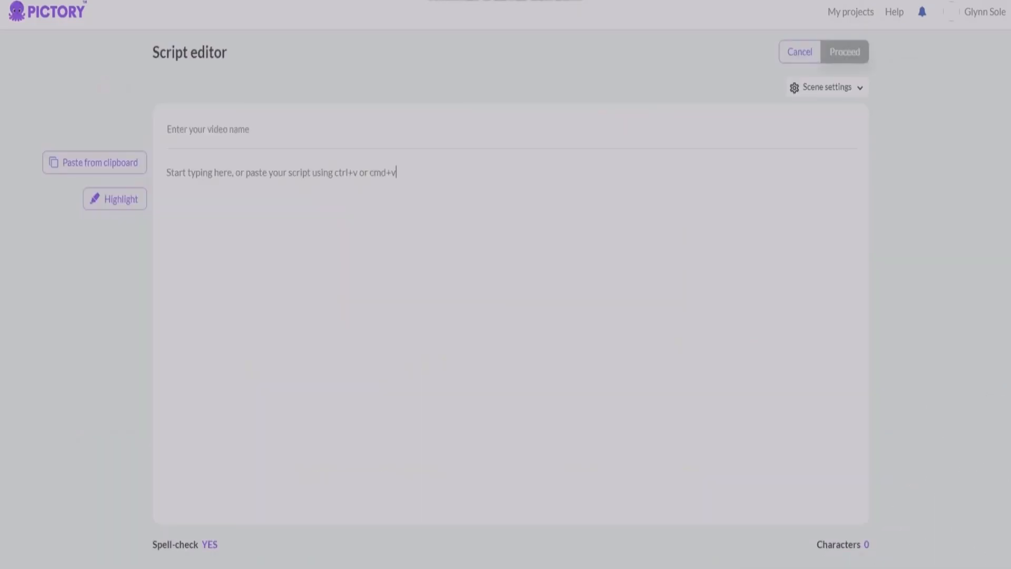
click(281, 172)
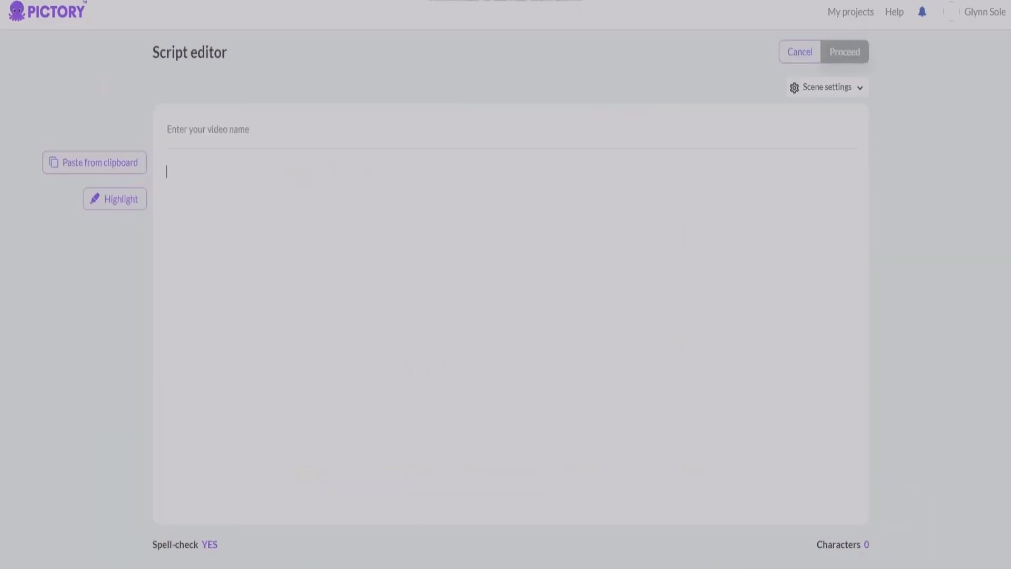
click(94, 162)
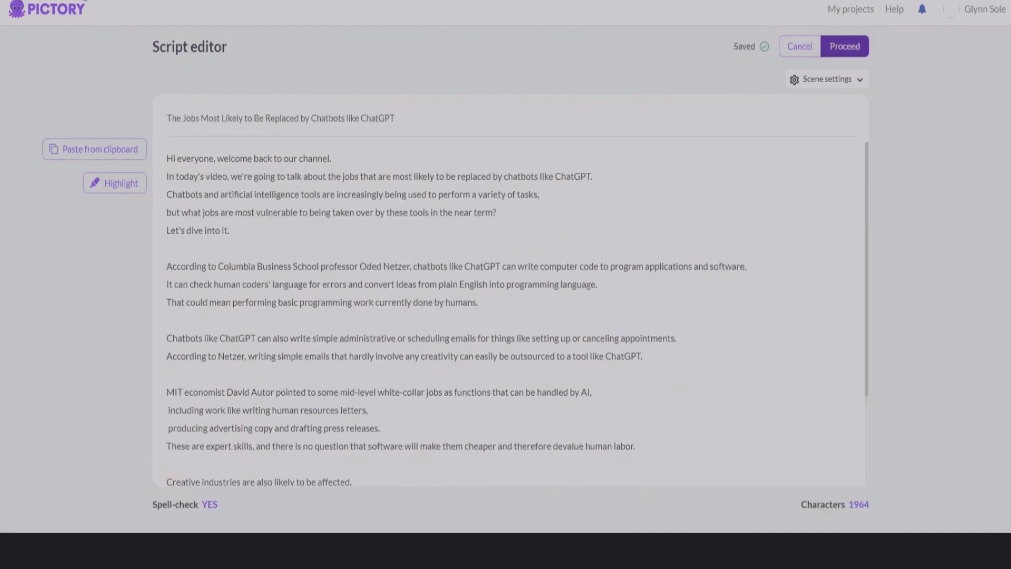
- Proceed to templates and select the Unity template
click(844, 46)
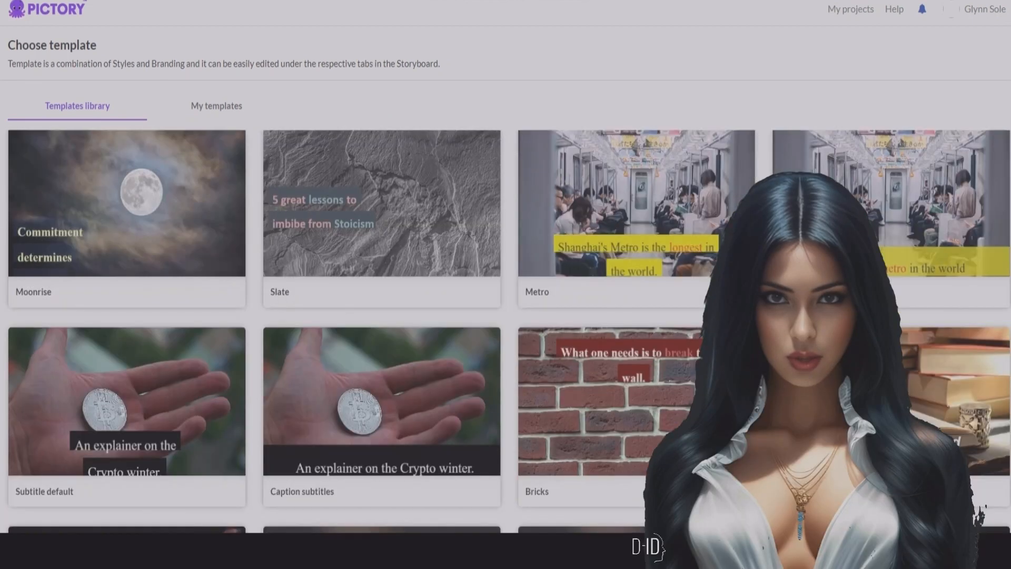
scroll(down, 3)
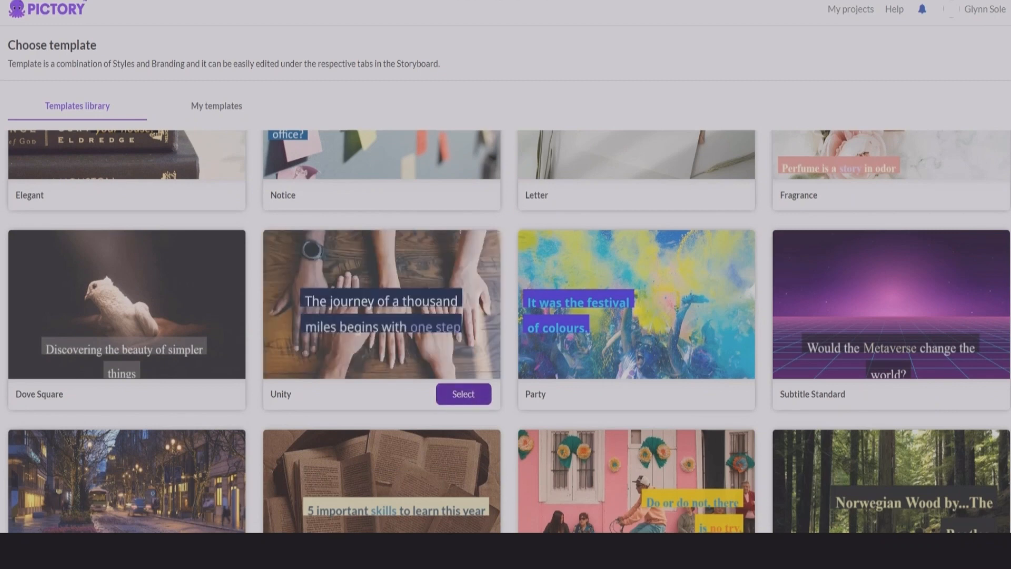
click(463, 401)
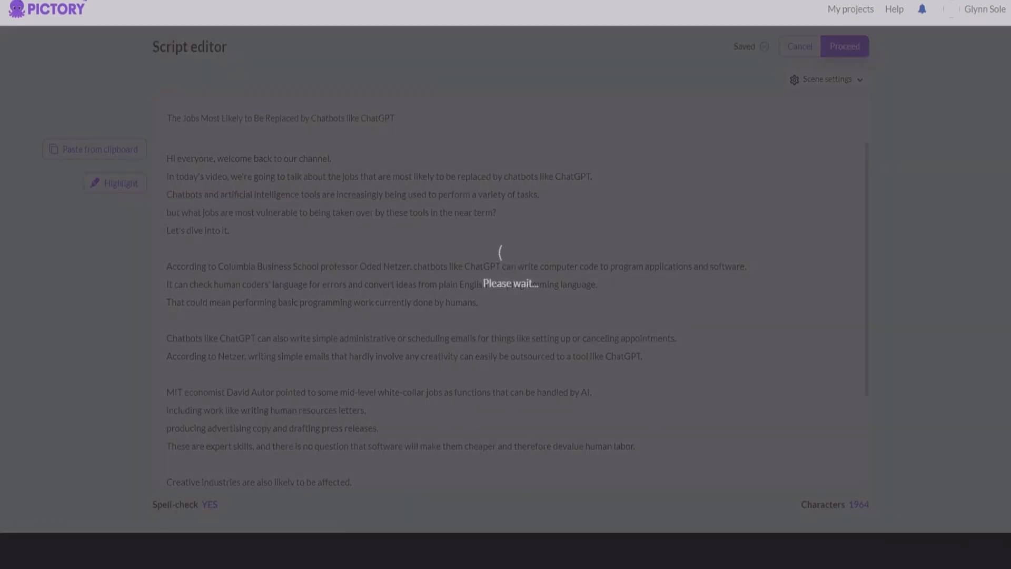
- Build the scene storyboard and check the background music volume setting of 72%
click(844, 45)
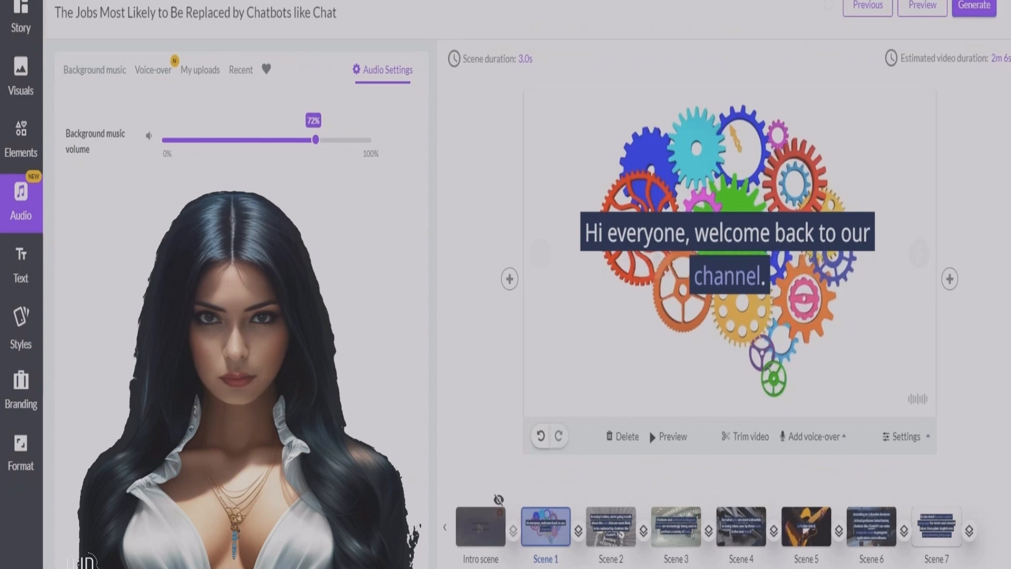
click(973, 7)
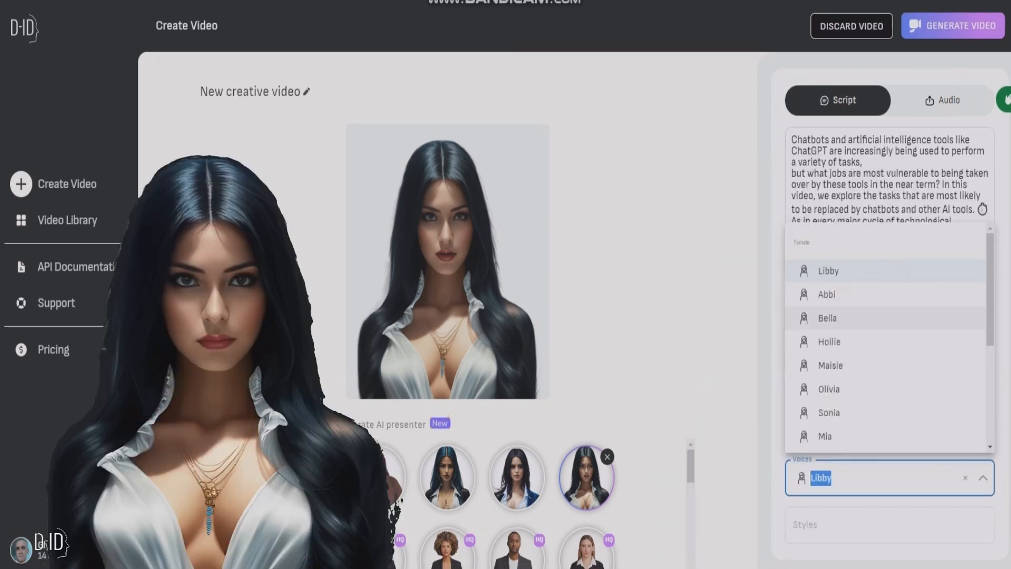
- Choose the Libby voice for the D-ID avatar video
click(827, 317)
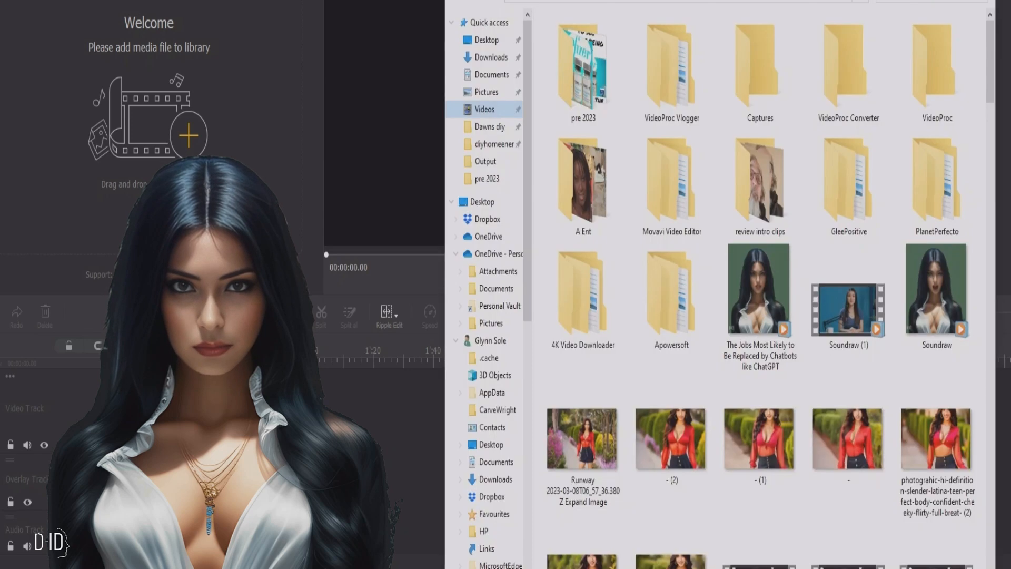
- Import the D-ID presenter clip and enable Chroma Key (Green Screen) on it
click(759, 290)
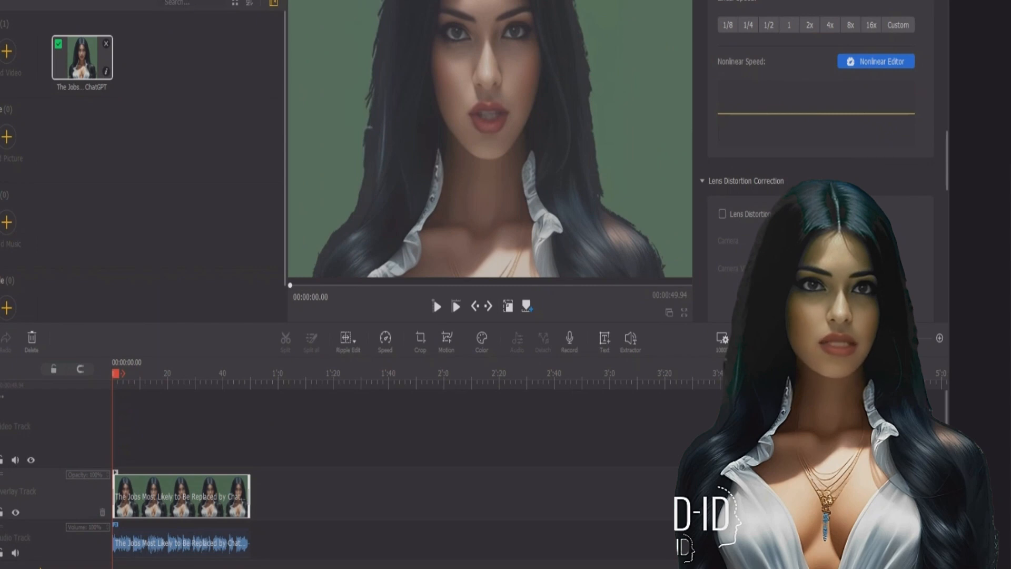
click(762, 156)
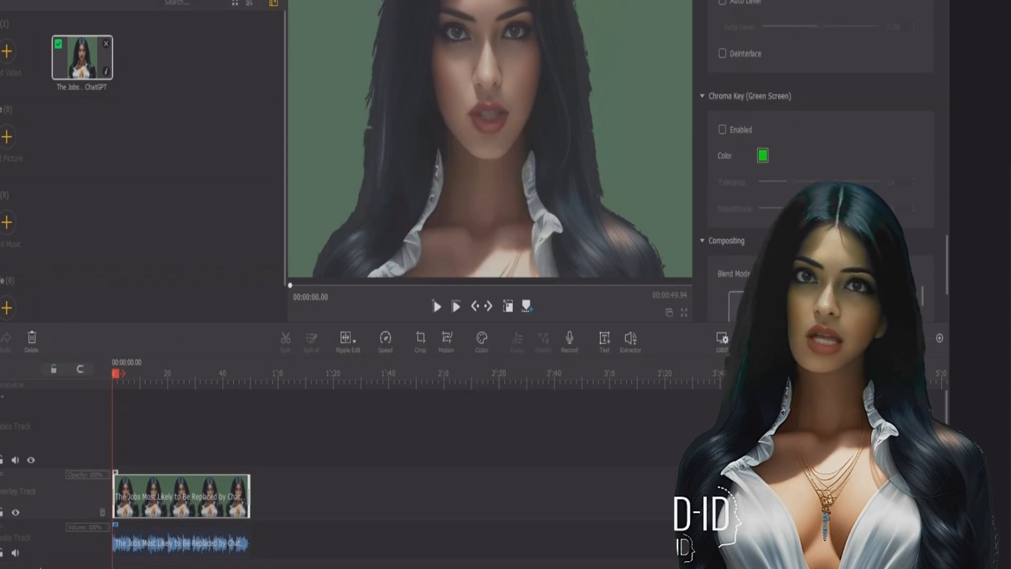
click(722, 129)
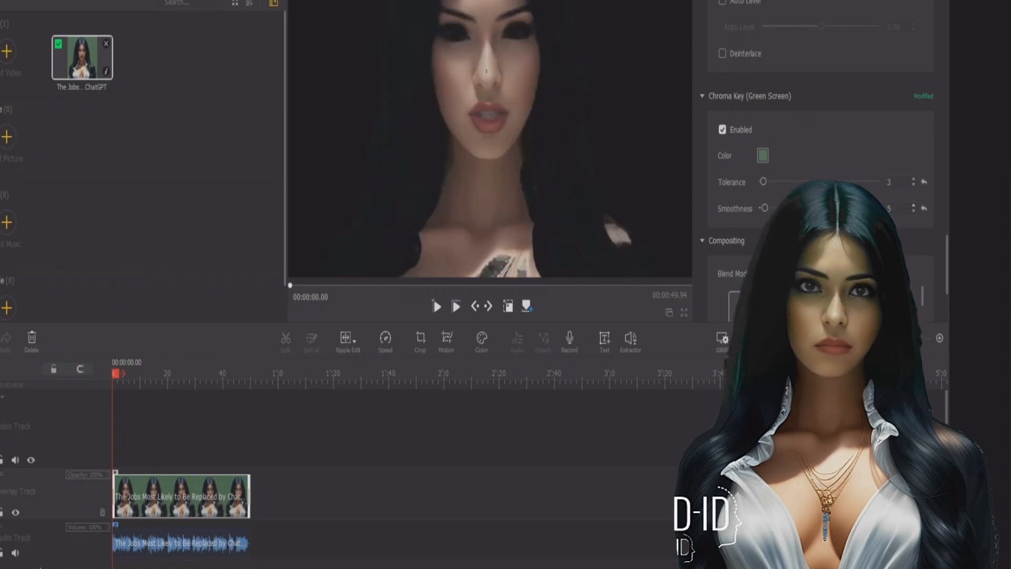